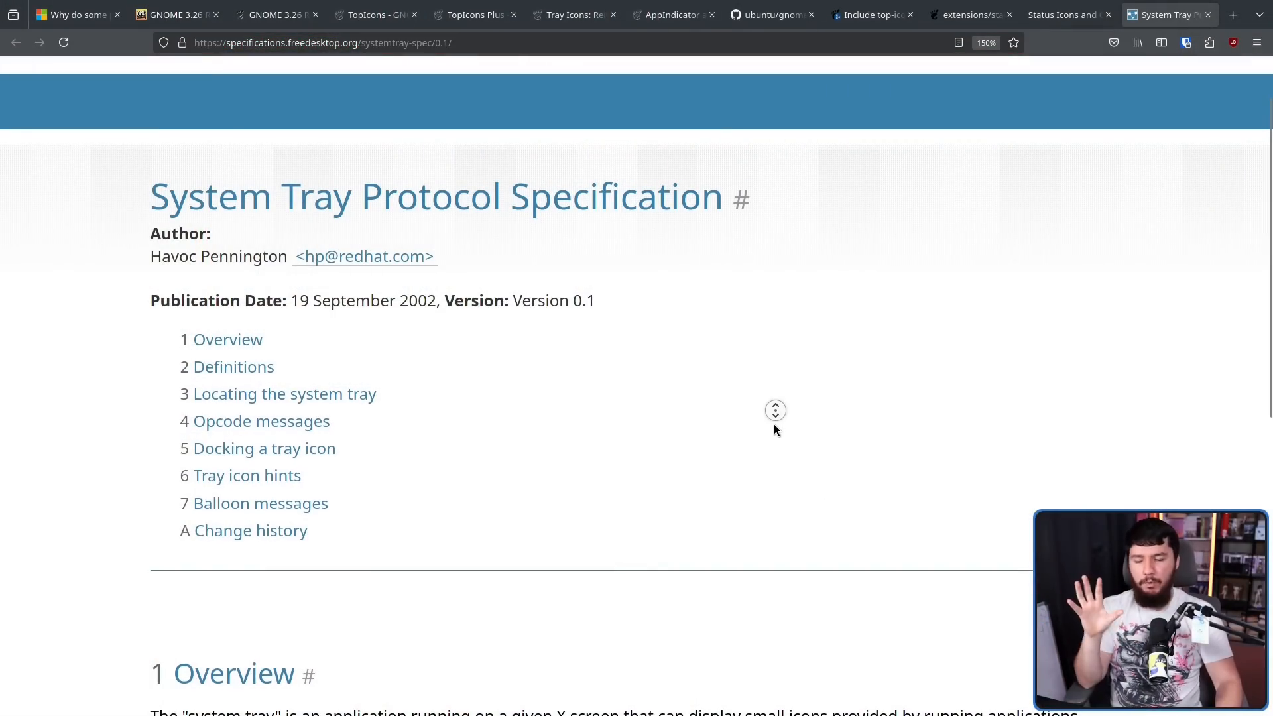
scroll("down", 3)
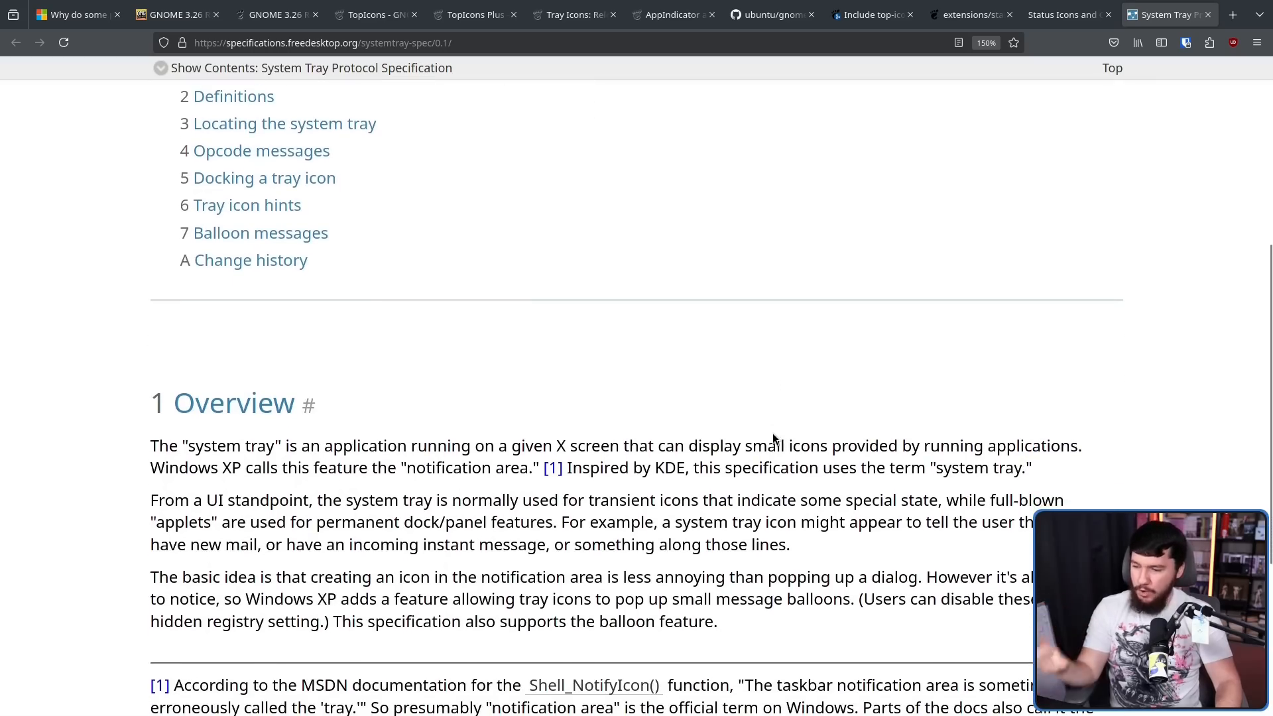
mouse_move(507, 461)
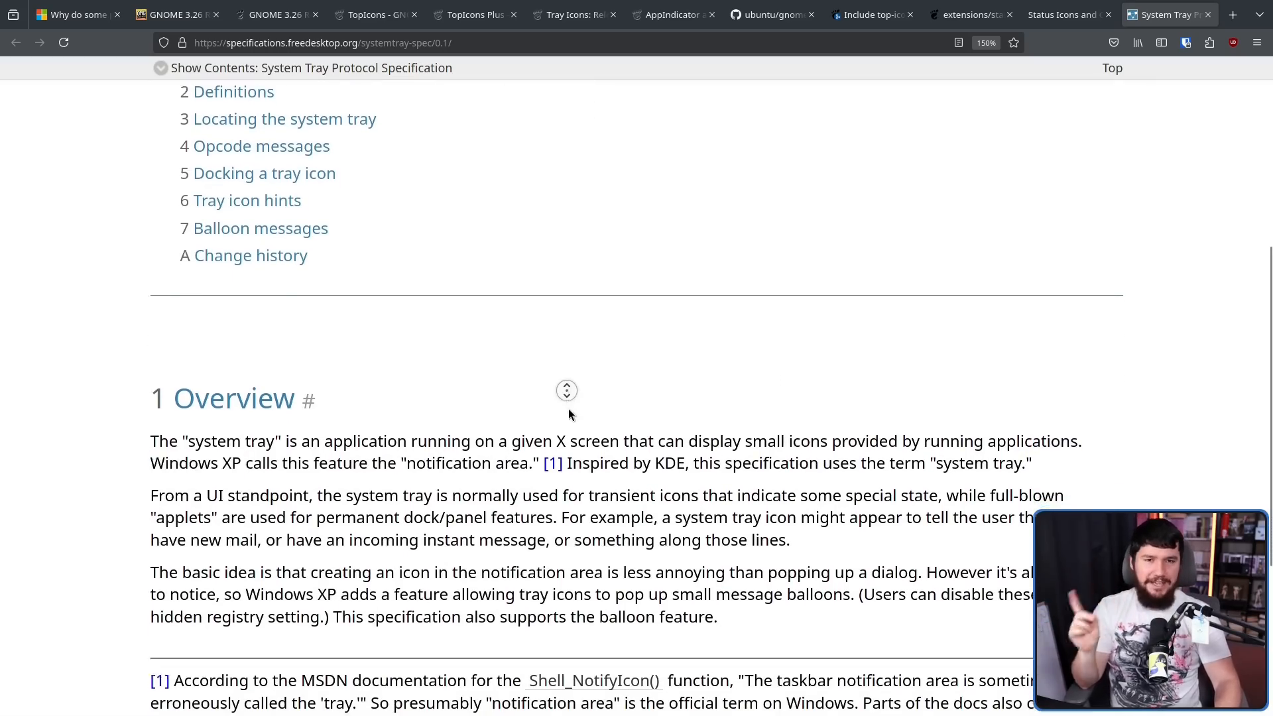
scroll("down", 3)
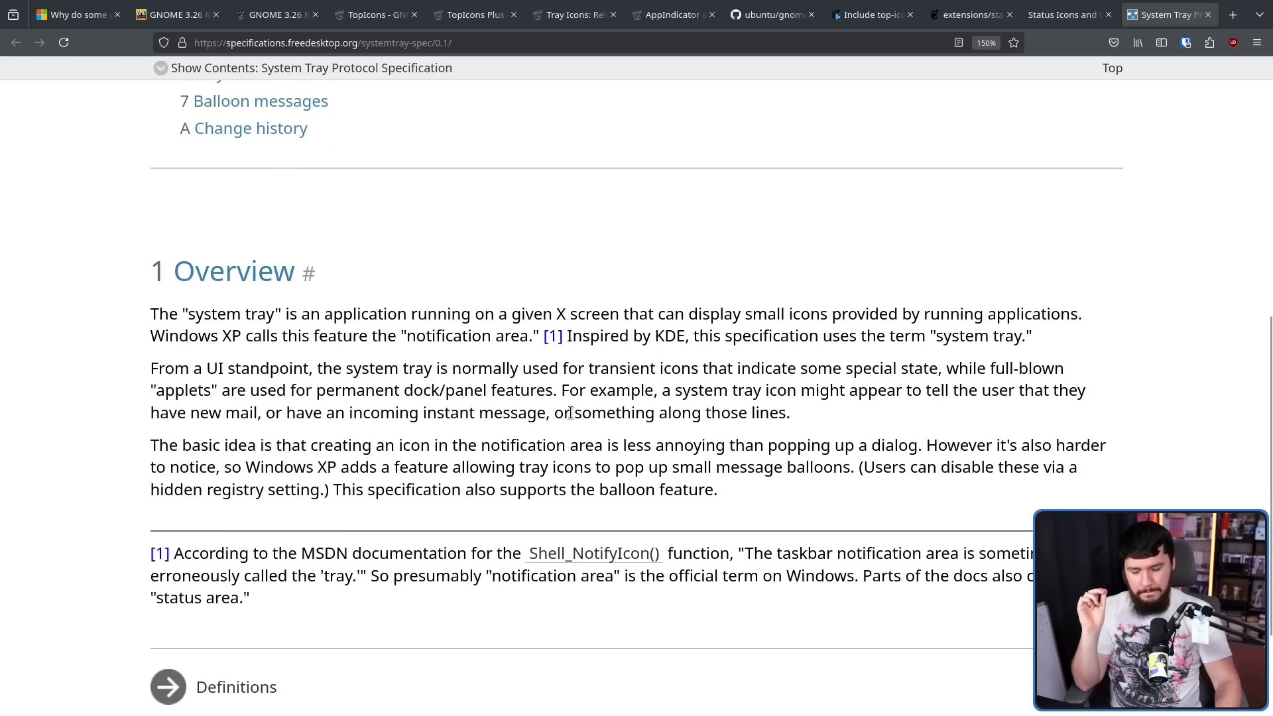